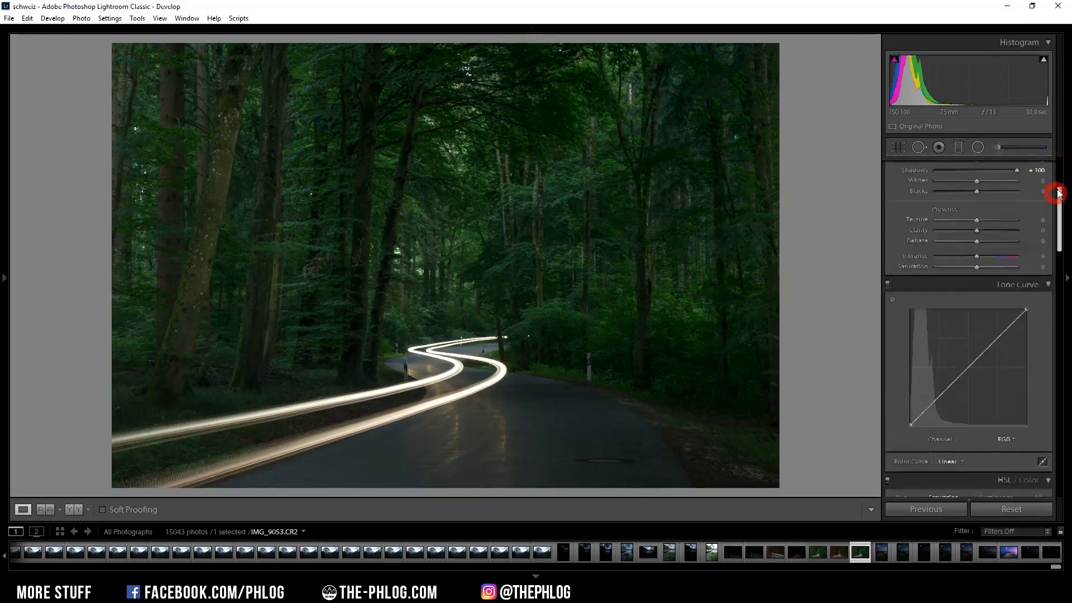
# Step: Raise the Green slider in HSL/Color Saturation to +48 for richer foliage
pyautogui.scroll(-3)
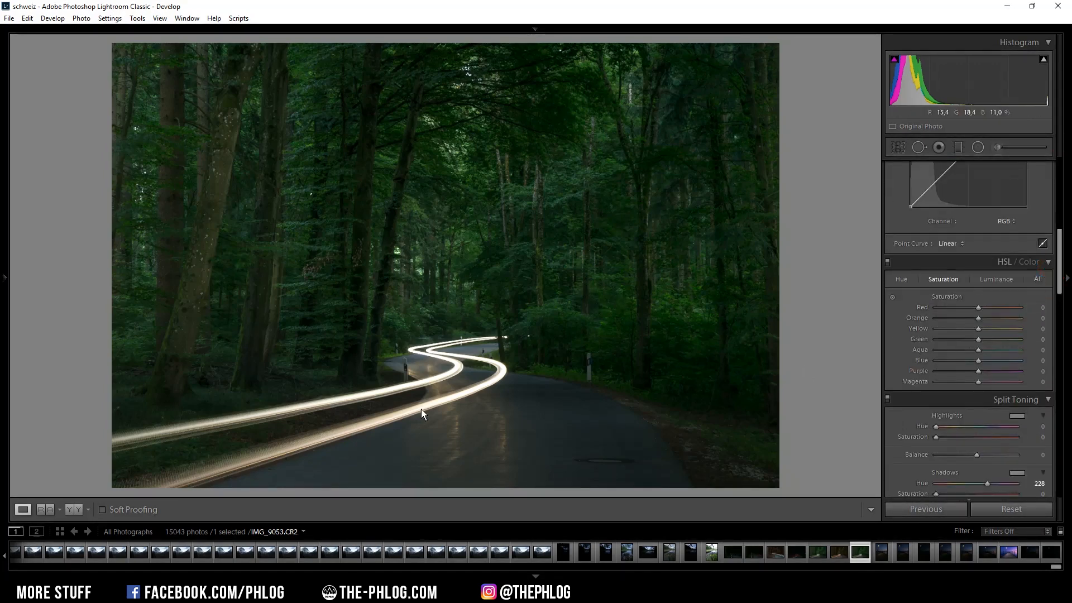
pyautogui.moveTo(993, 352)
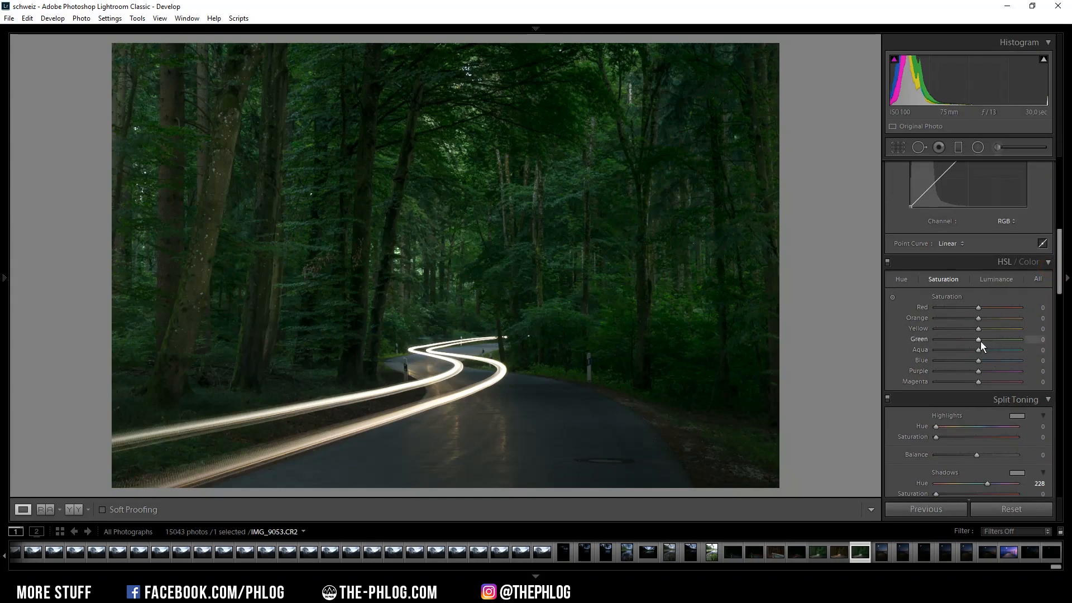
pyautogui.moveTo(978, 339); pyautogui.dragTo(991, 339)
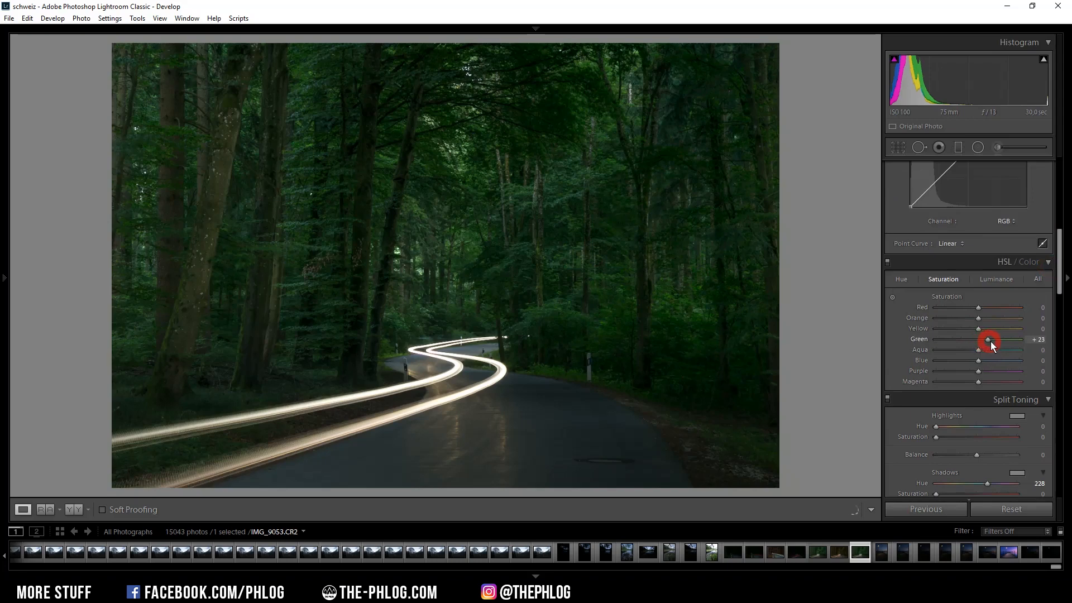
pyautogui.moveTo(989, 341); pyautogui.dragTo(999, 342)
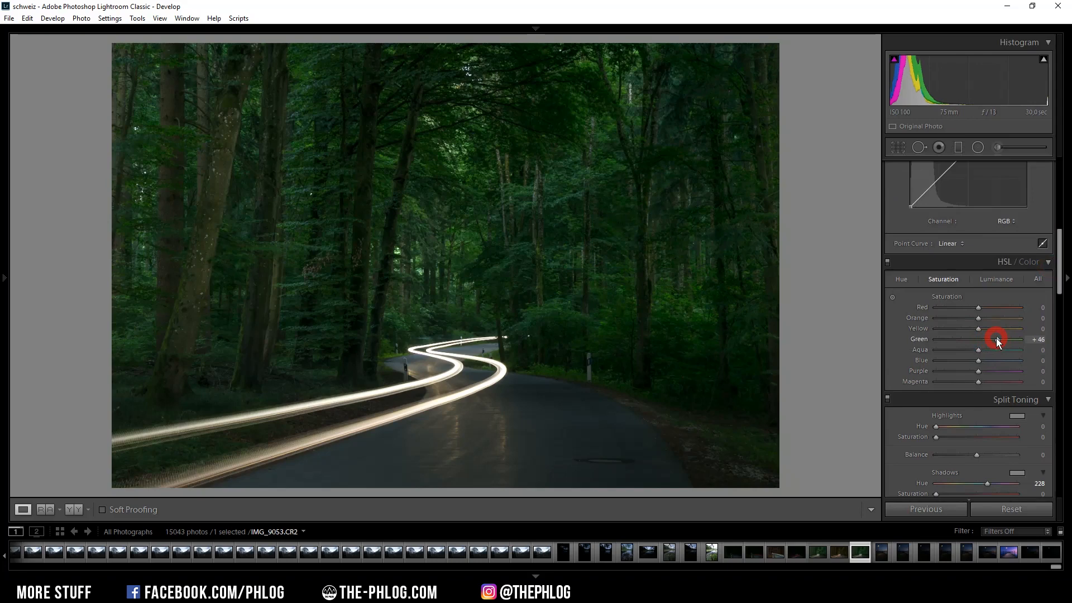
pyautogui.moveTo(995, 339); pyautogui.dragTo(998, 339)
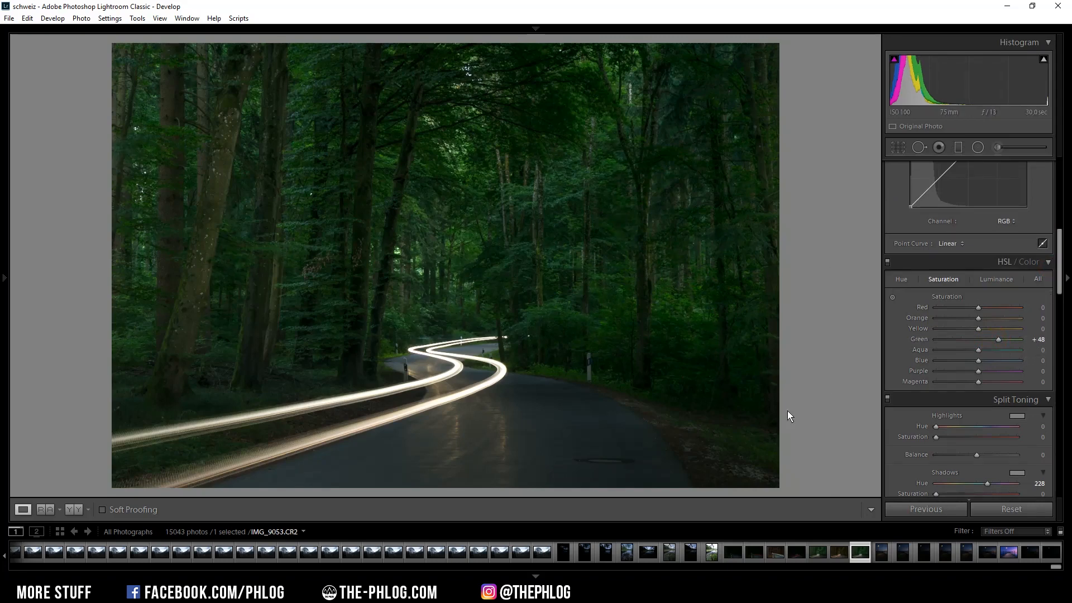
pyautogui.moveTo(884, 498)
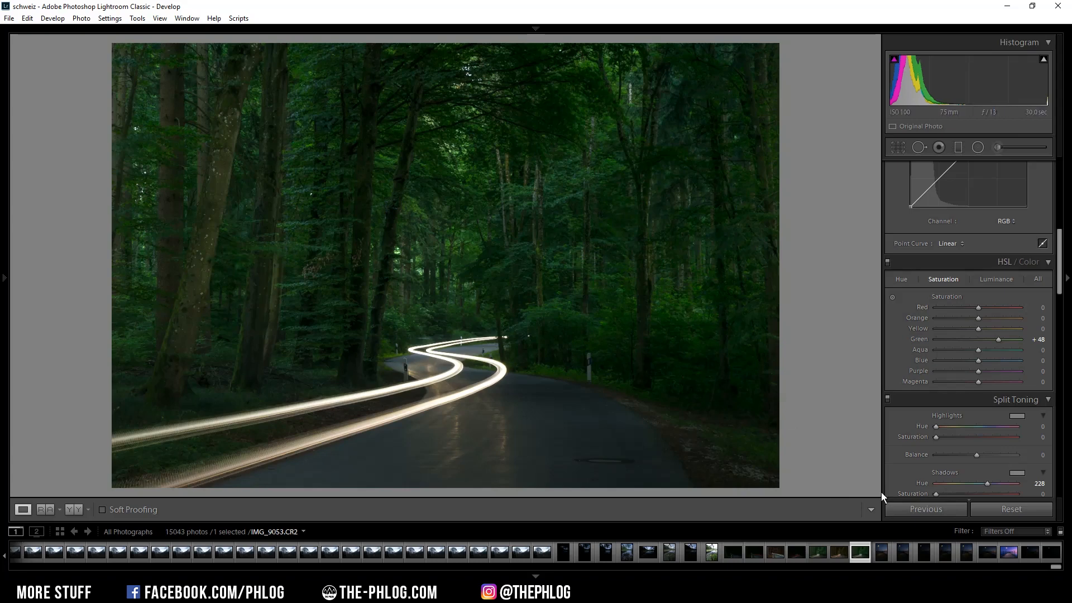
pyautogui.moveTo(860, 560)
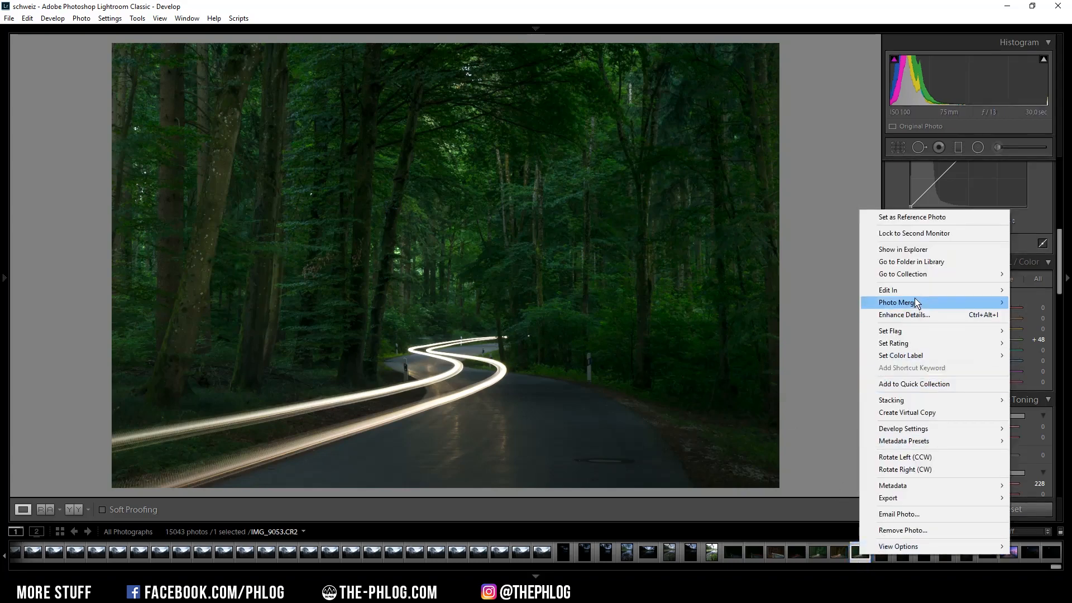
pyautogui.moveTo(888, 290)
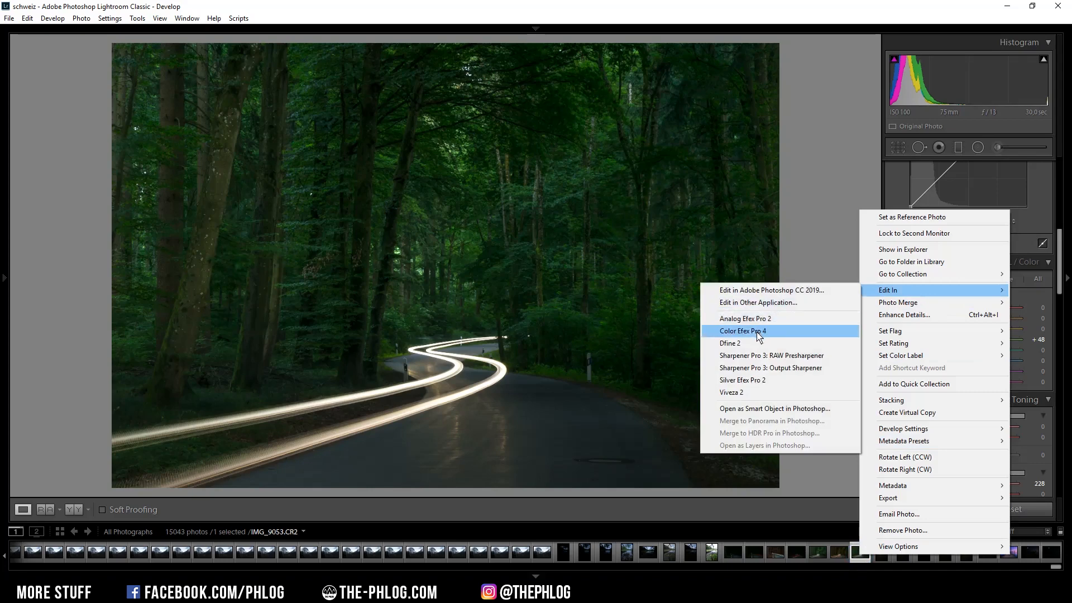
# Step: Edit a copy with Lightroom adjustments in Color Efex Pro 4
pyautogui.click(744, 331)
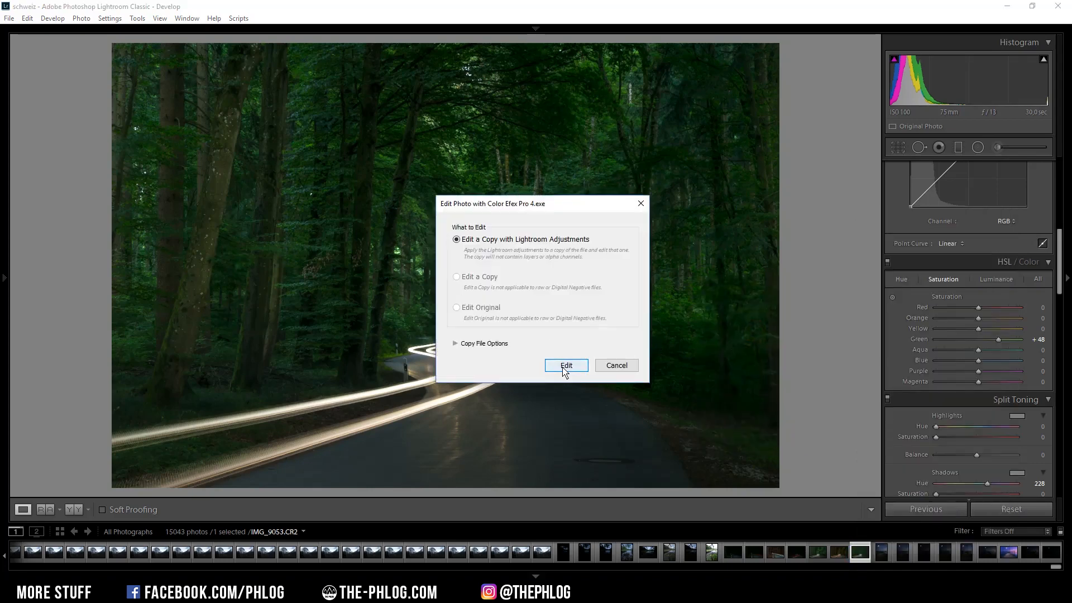
pyautogui.click(566, 365)
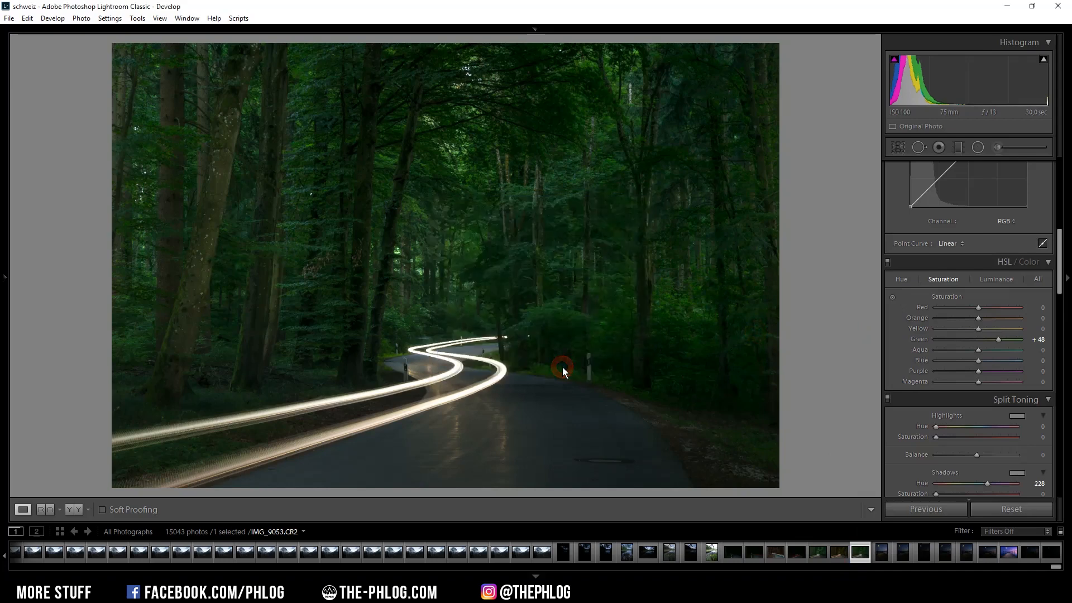
pyautogui.moveTo(564, 373)
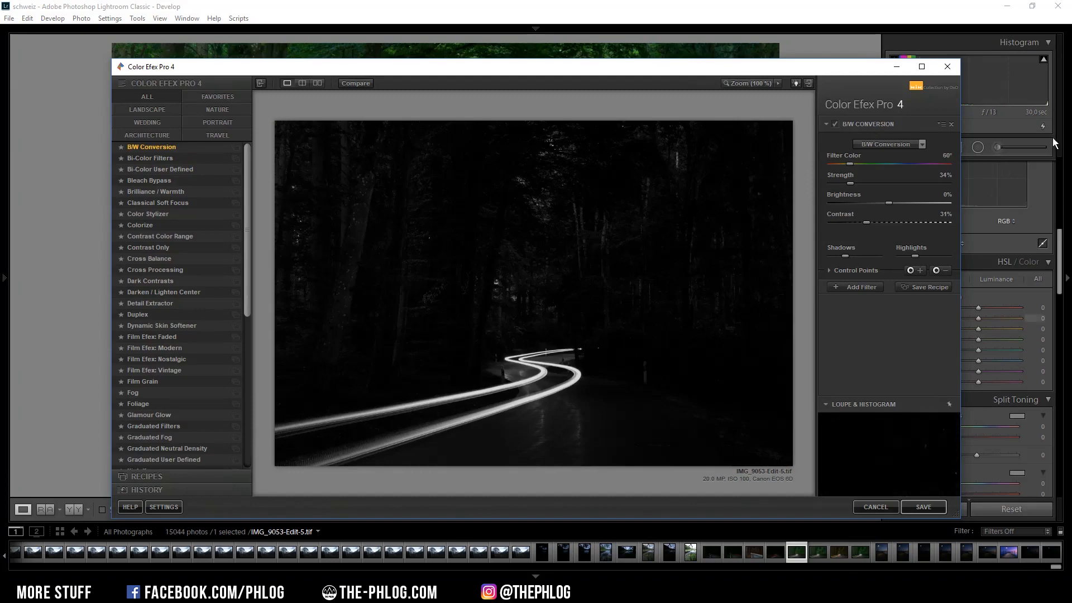
pyautogui.moveTo(121, 252)
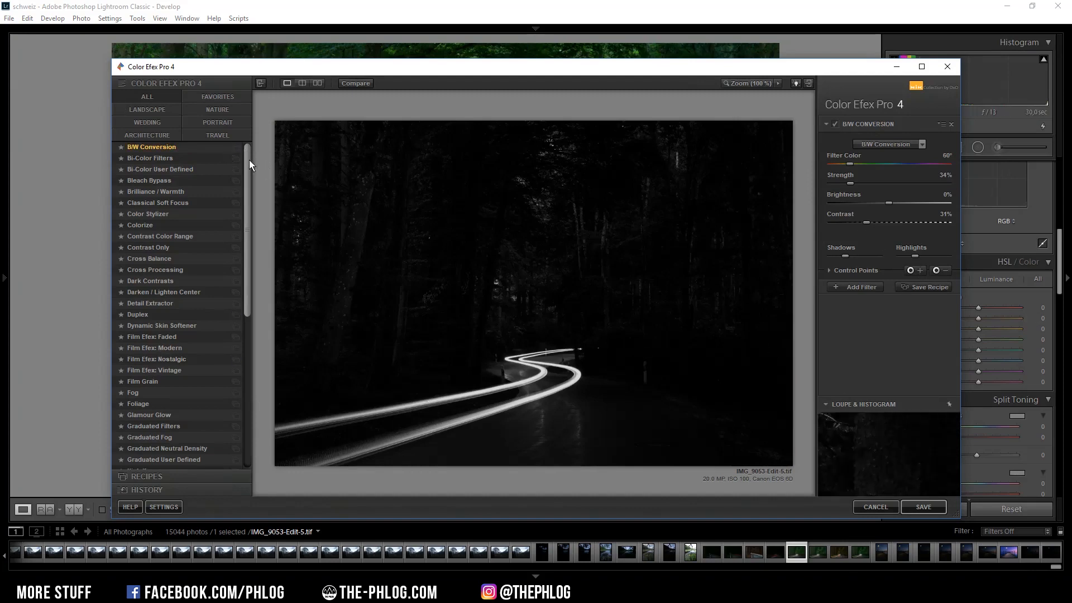
# Step: Apply the Indian Summer filter from the filter list
pyautogui.scroll(-3)
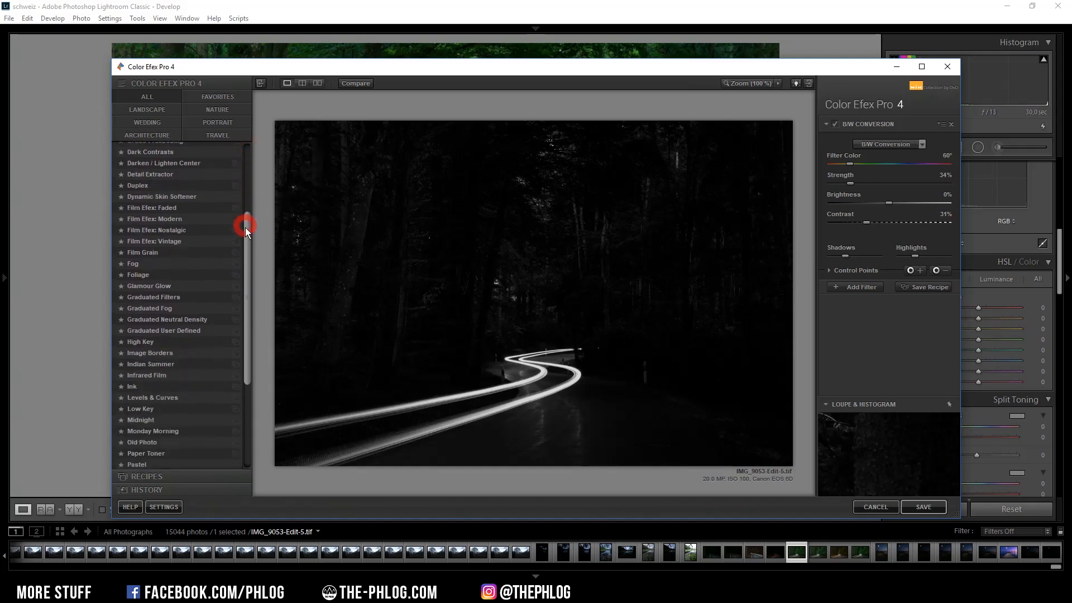
pyautogui.scroll(-3)
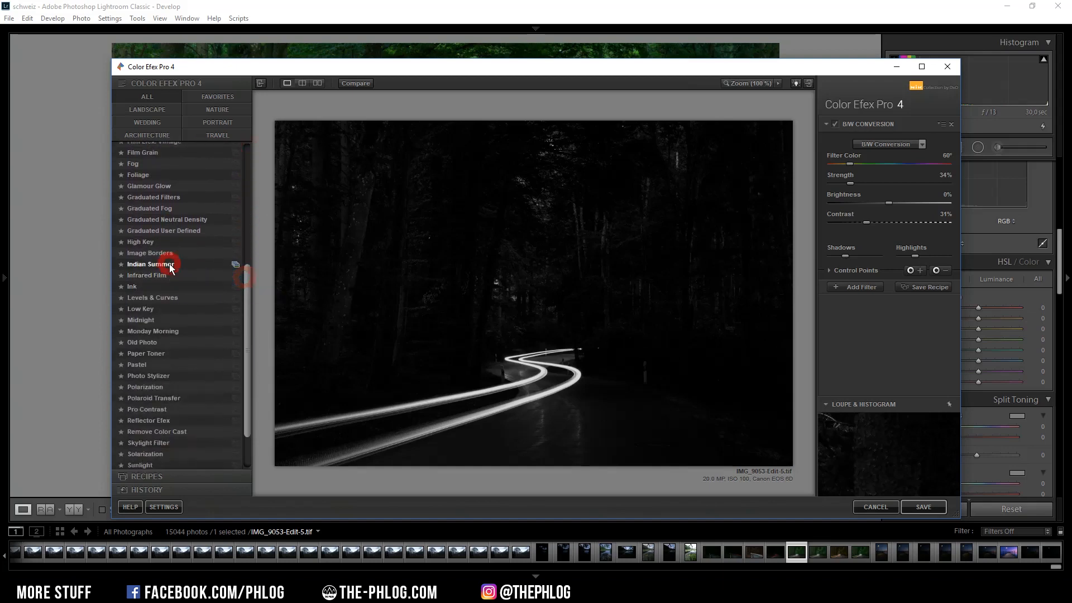
pyautogui.click(150, 264)
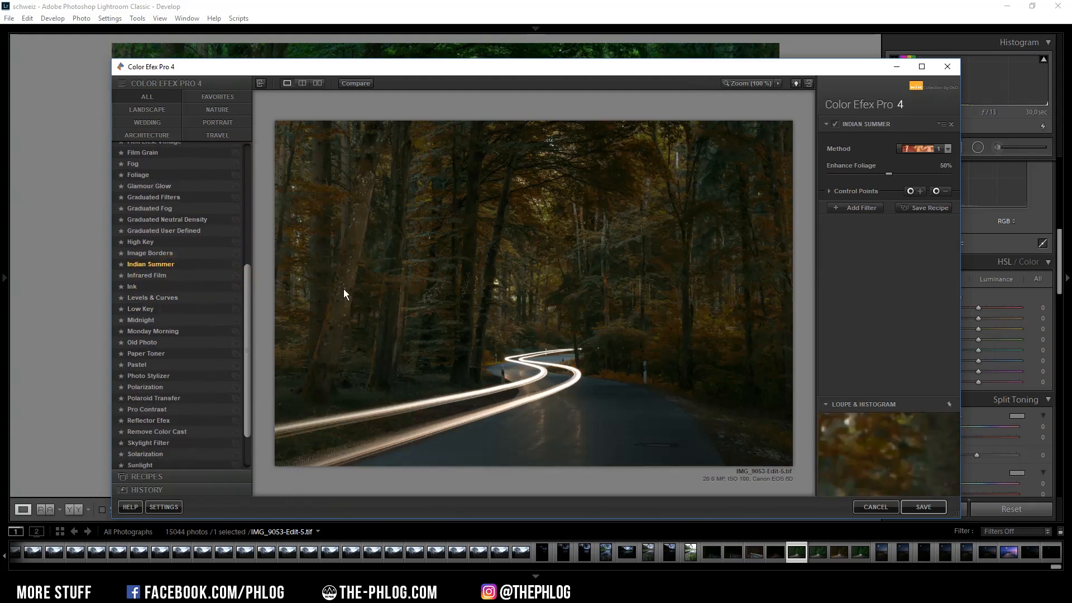
# Step: Try the deep red foliage method, then settle on the golden yellow method
pyautogui.click(941, 149)
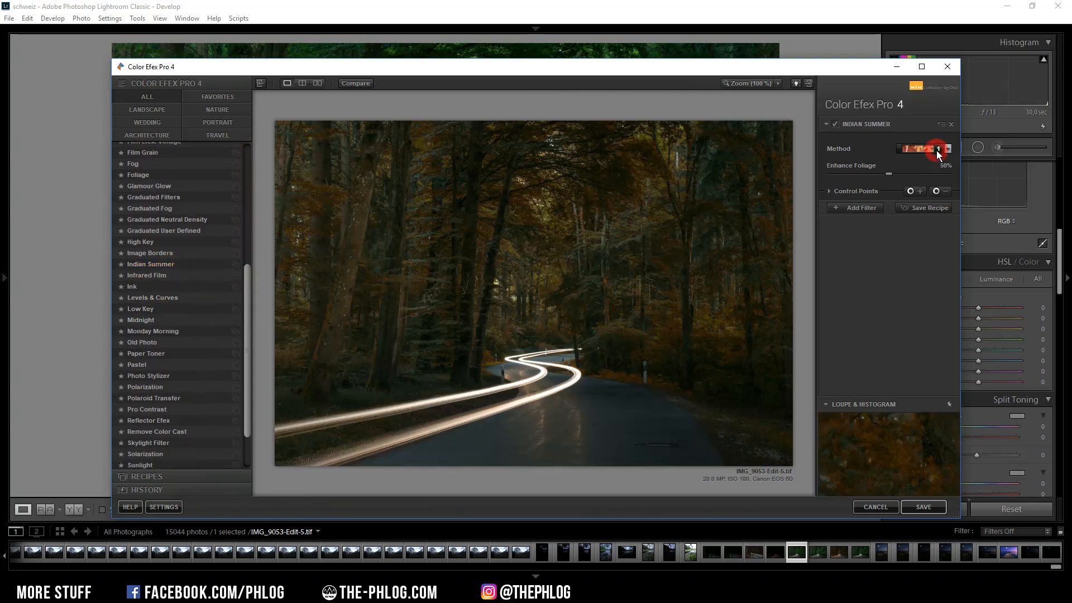
pyautogui.click(947, 149)
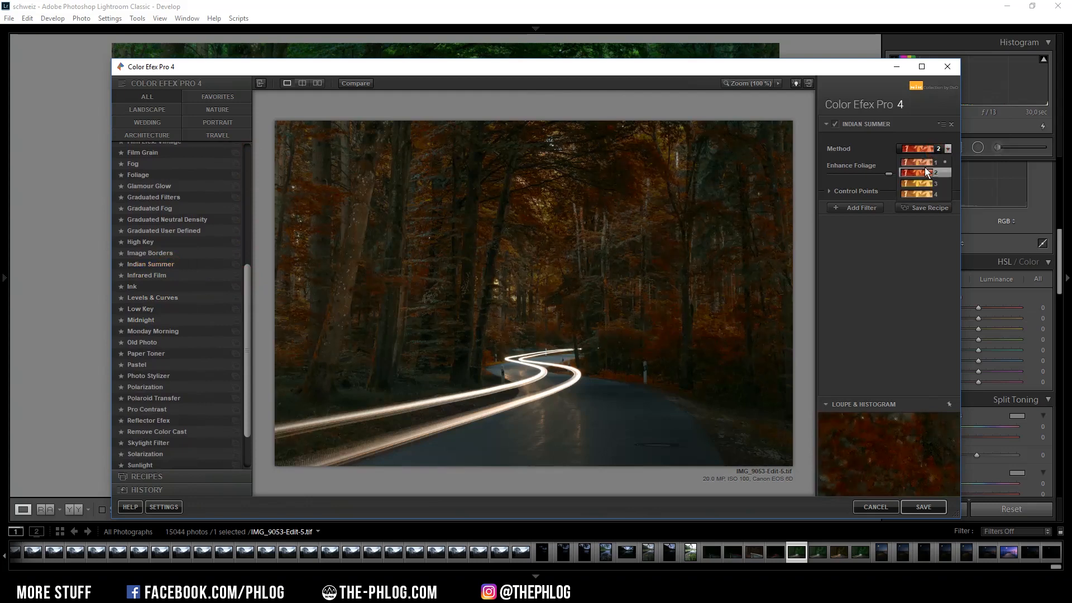
pyautogui.click(922, 162)
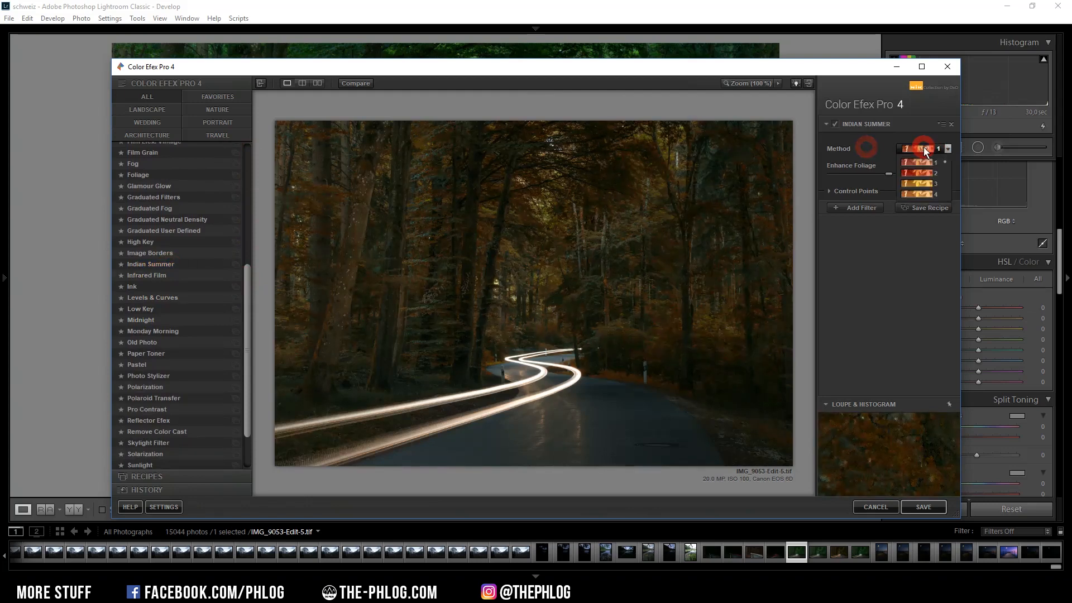
pyautogui.click(919, 194)
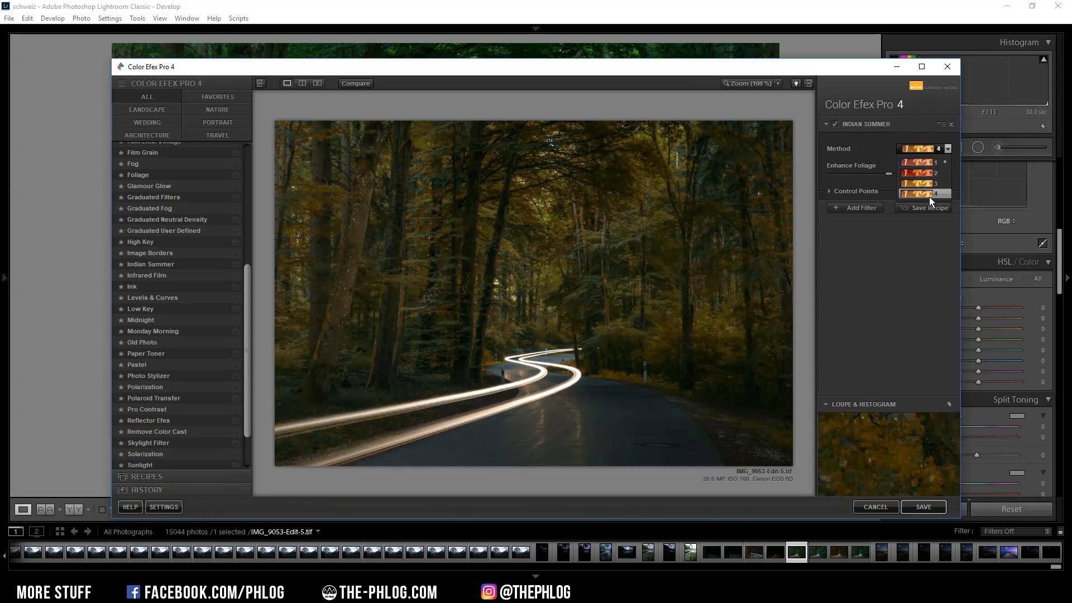
pyautogui.click(923, 193)
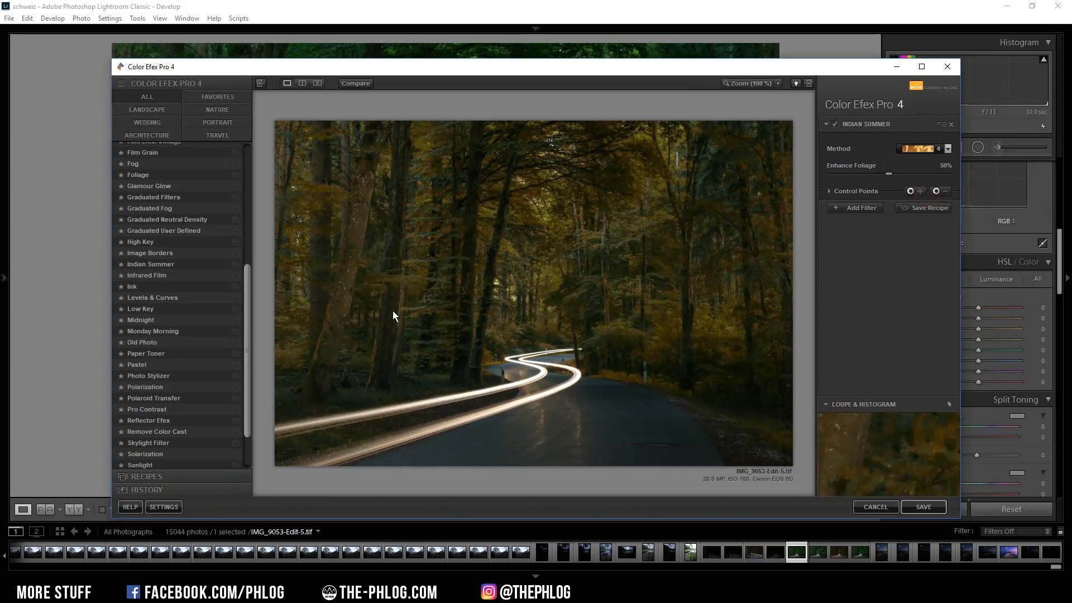
pyautogui.moveTo(485, 295)
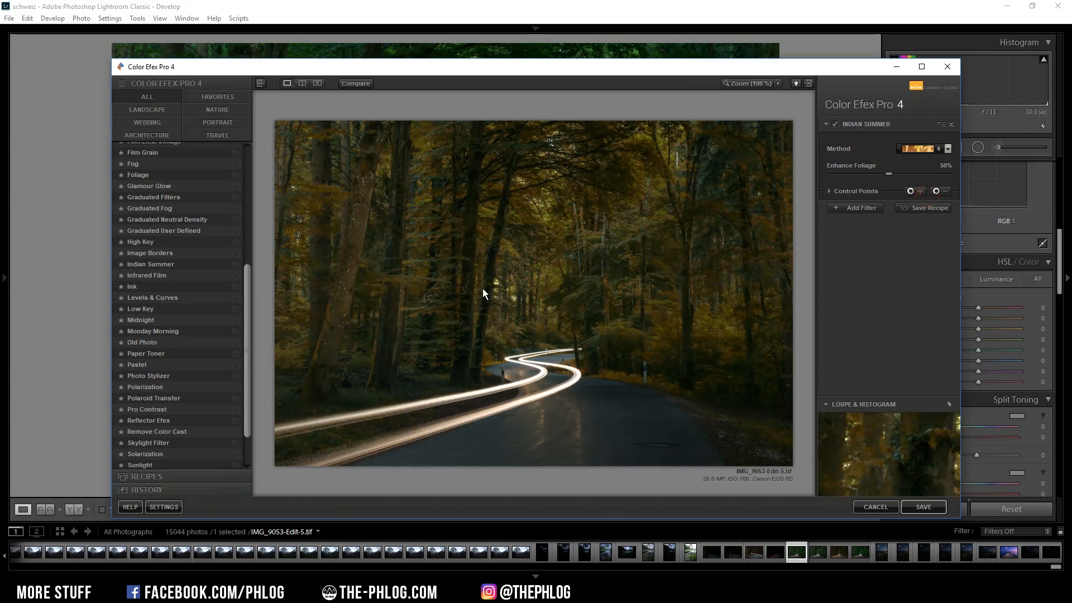
pyautogui.moveTo(717, 307)
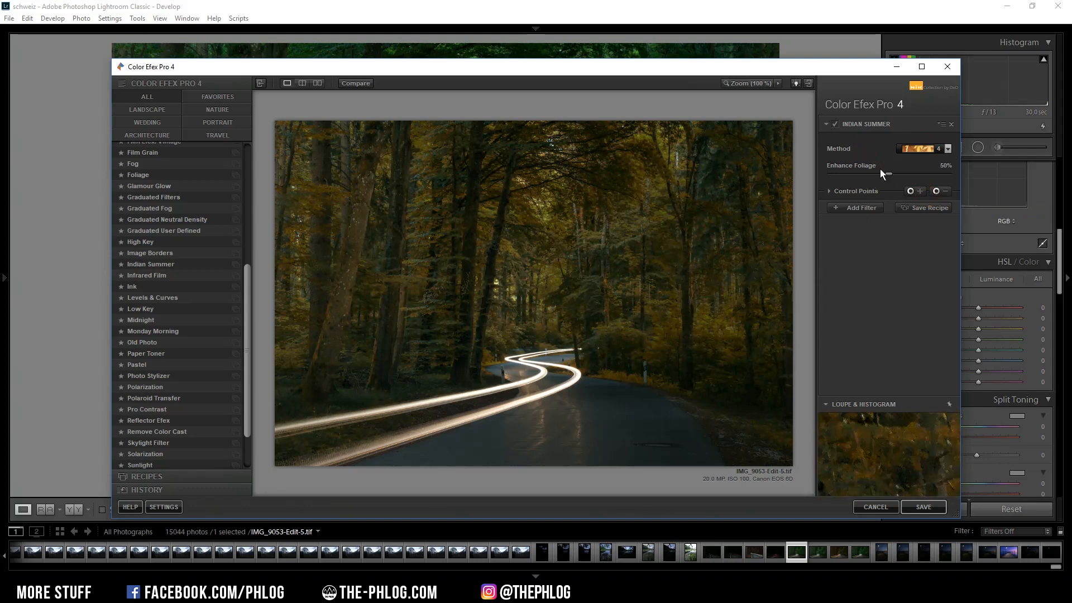
# Step: Raise Enhance Foliage to about 75% for deep orange trees and save the image
pyautogui.click(888, 176)
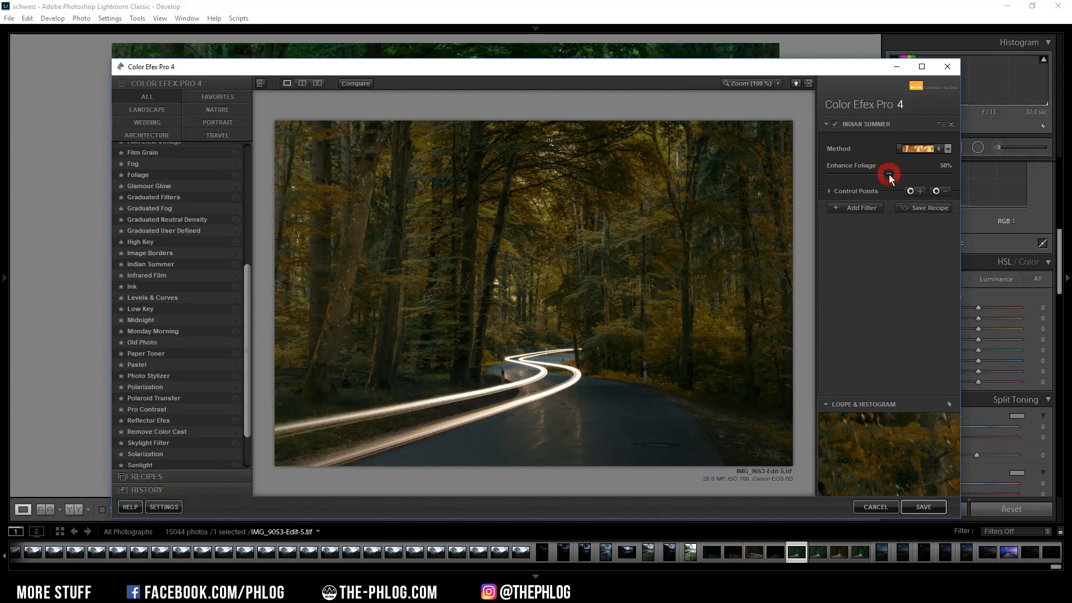
pyautogui.moveTo(889, 174); pyautogui.dragTo(895, 175)
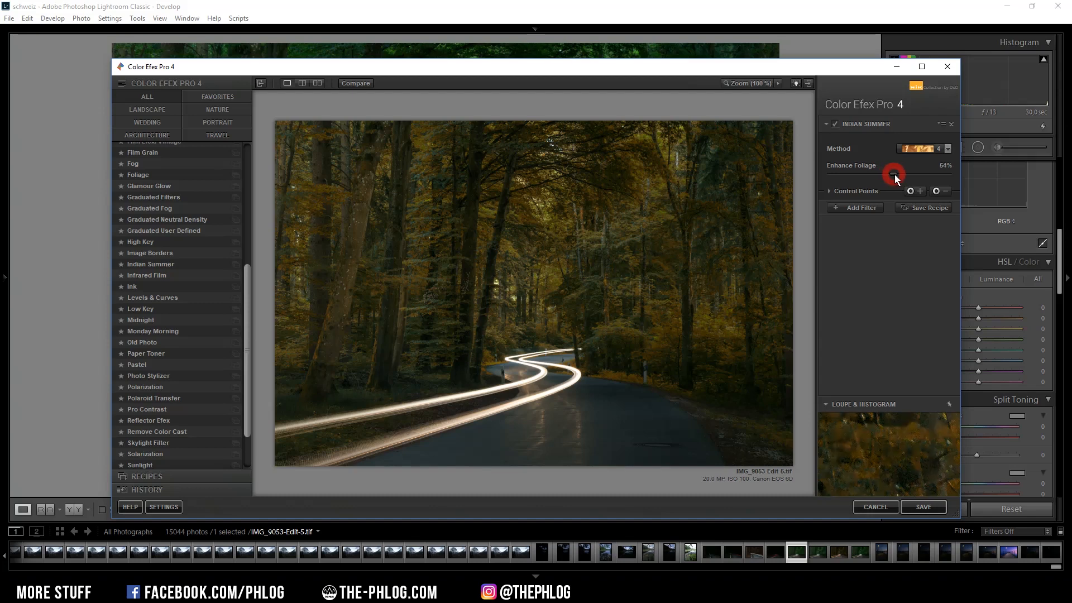
pyautogui.moveTo(894, 172); pyautogui.dragTo(905, 172)
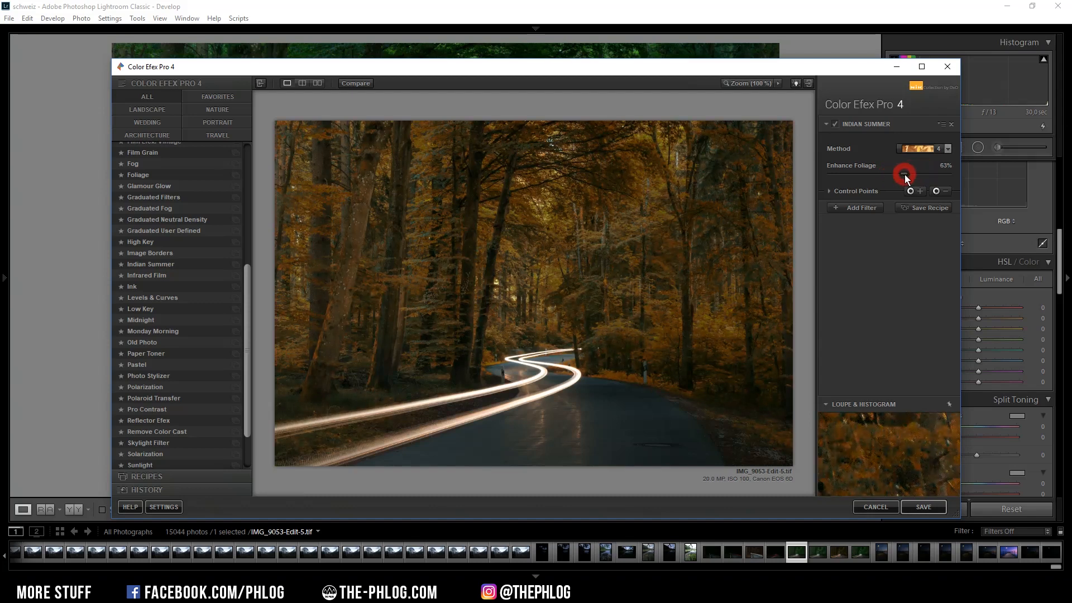
pyautogui.moveTo(904, 173); pyautogui.dragTo(916, 173)
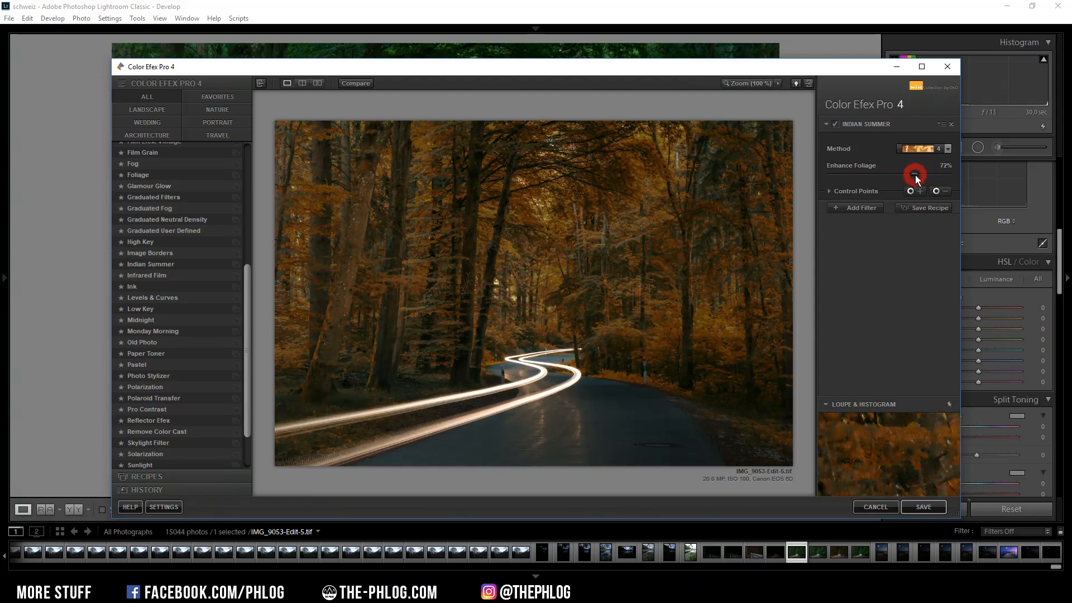
pyautogui.moveTo(914, 173); pyautogui.dragTo(924, 173)
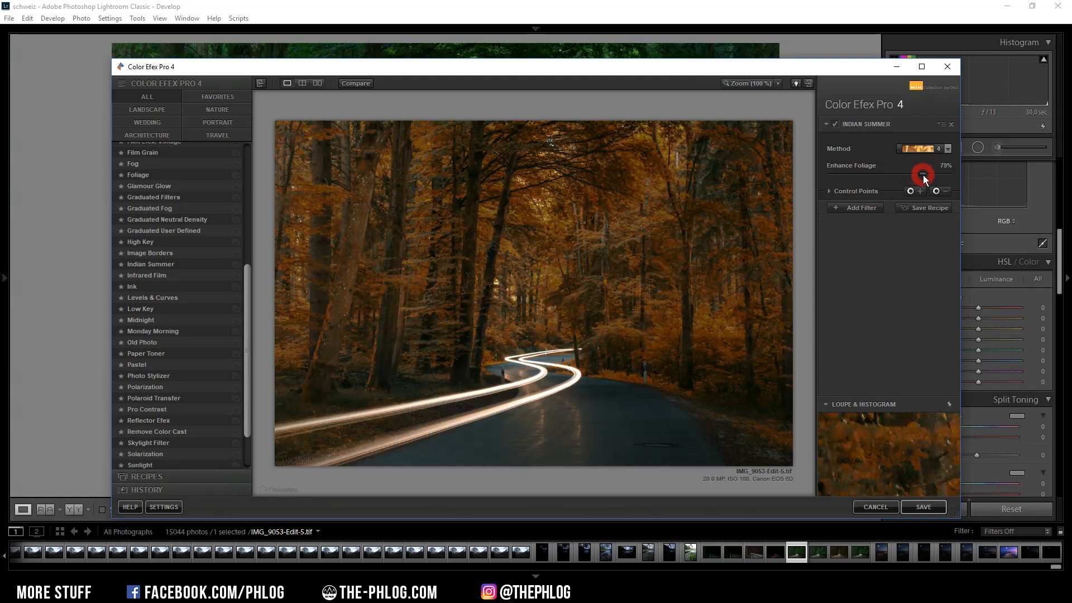
pyautogui.click(923, 507)
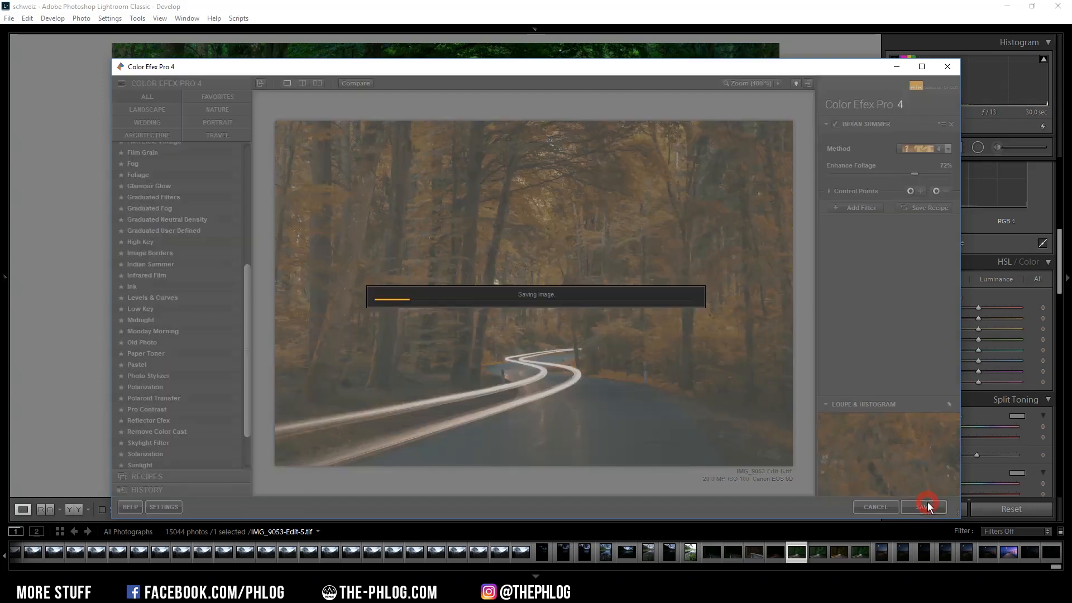
# Step: Boost Orange saturation to about +27 and leave the Split Toning highlights tint unchanged
pyautogui.click(924, 507)
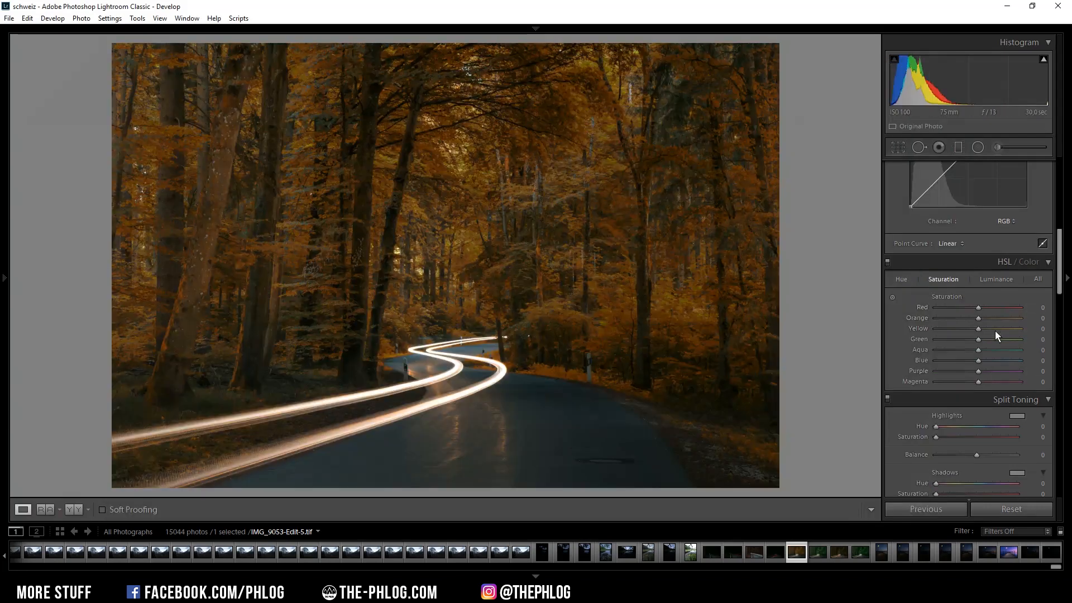
pyautogui.moveTo(978, 317); pyautogui.dragTo(988, 318)
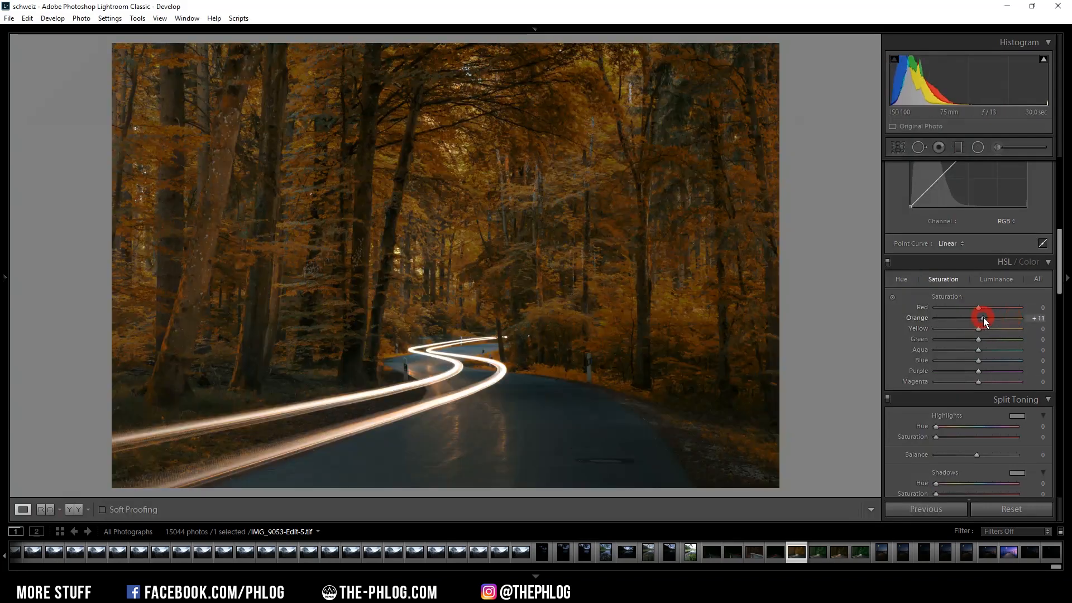
pyautogui.moveTo(978, 317); pyautogui.dragTo(990, 317)
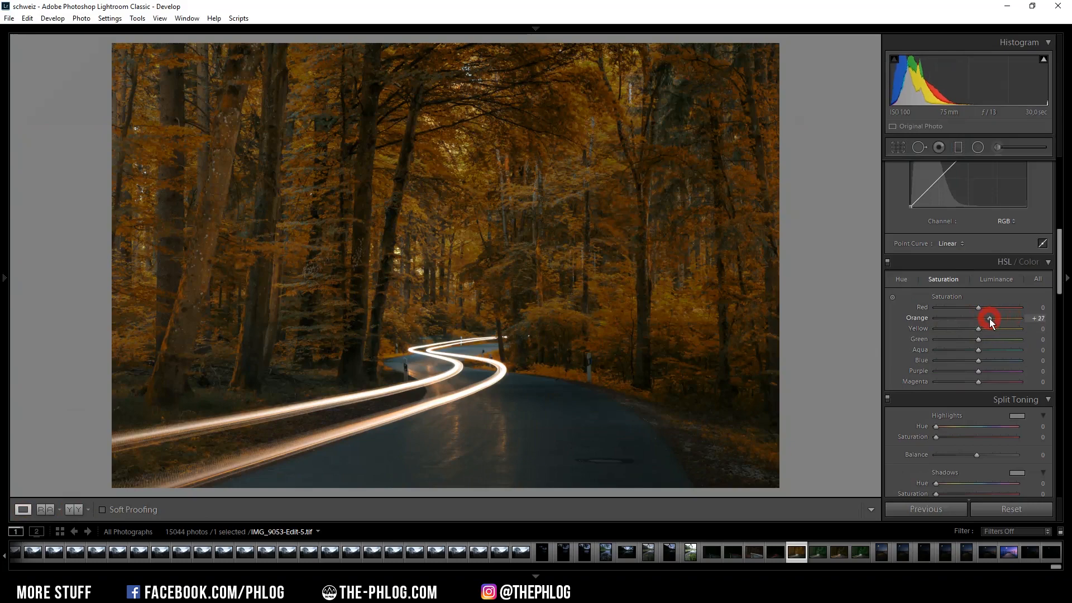
pyautogui.moveTo(991, 317); pyautogui.dragTo(1001, 328)
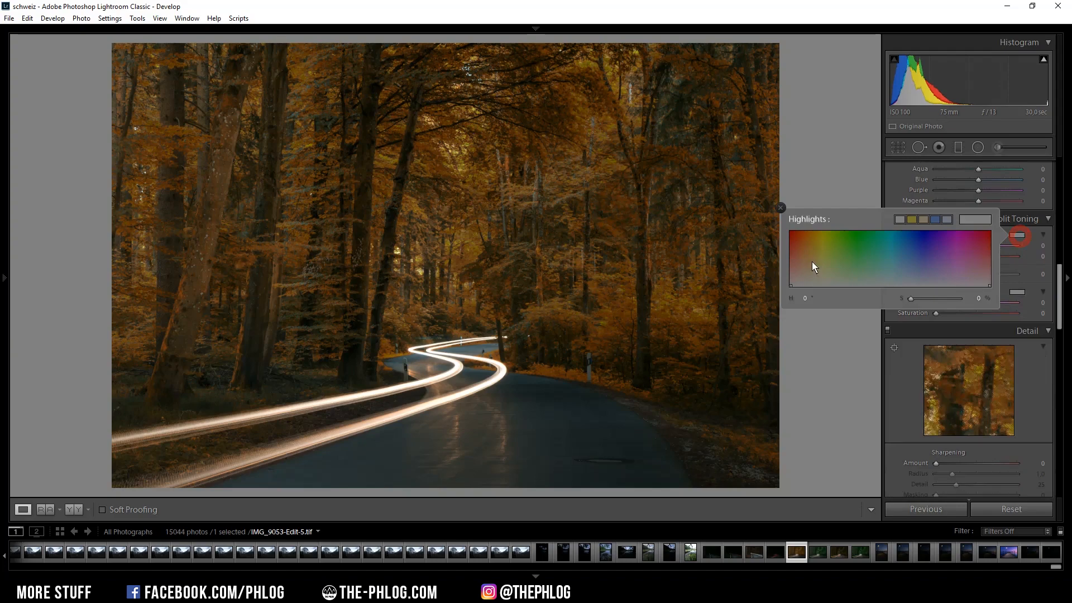
pyautogui.click(806, 261)
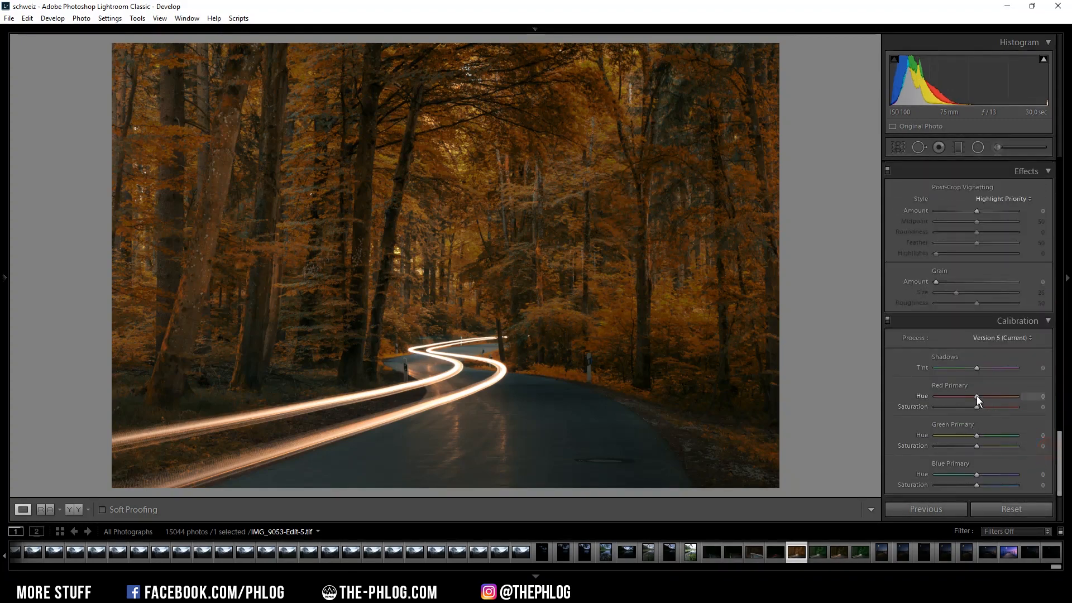
# Step: Test and reset the Red Primary hue, then set Green Primary Hue to +35
pyautogui.moveTo(994, 396); pyautogui.dragTo(964, 396)
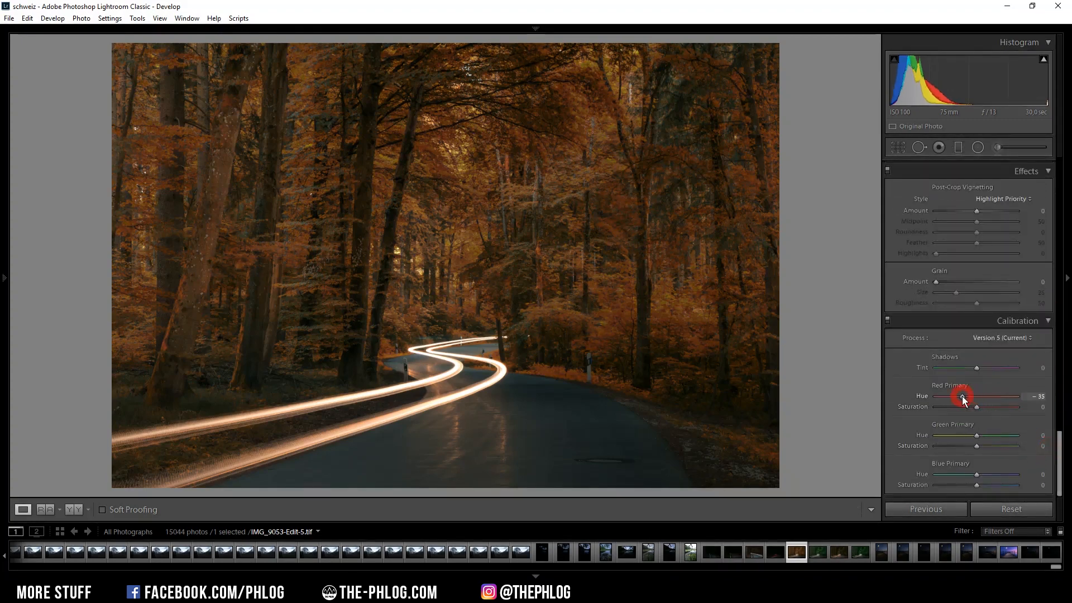
pyautogui.moveTo(957, 397); pyautogui.dragTo(974, 397)
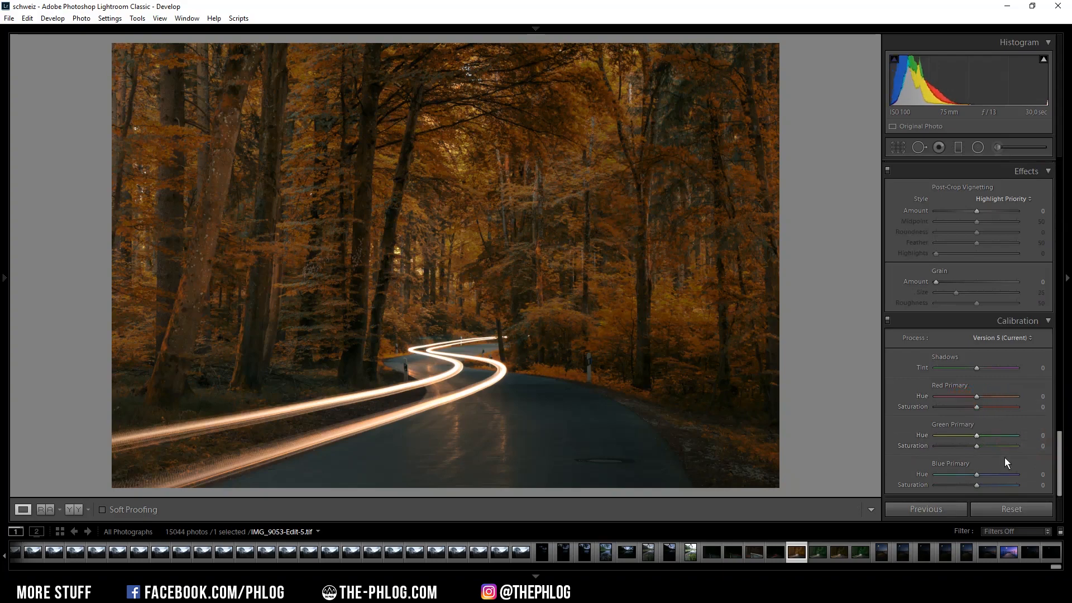
pyautogui.moveTo(976, 436); pyautogui.dragTo(978, 435)
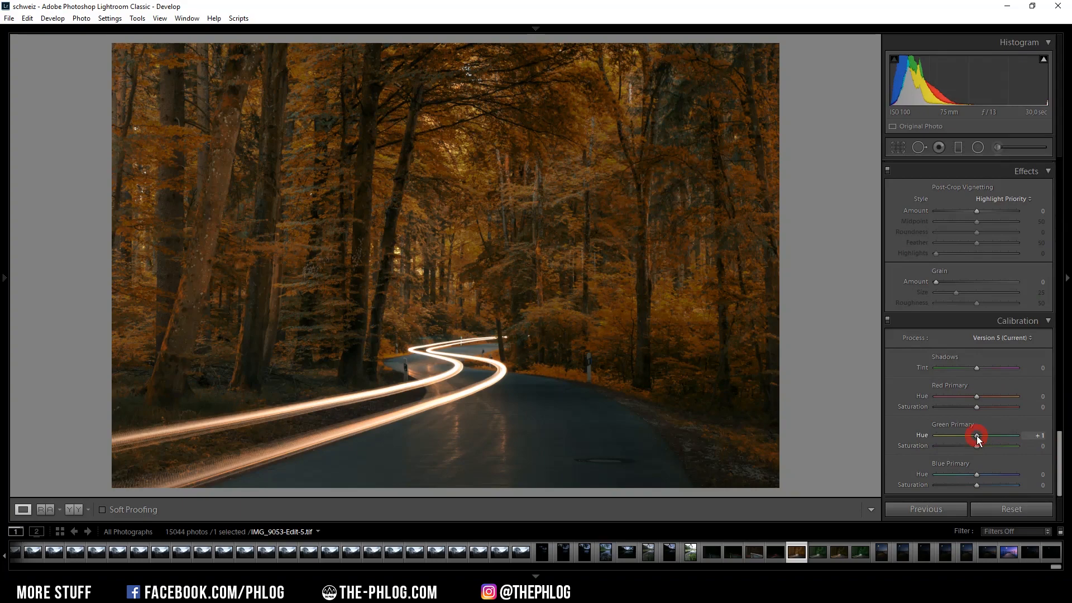
pyautogui.moveTo(997, 435); pyautogui.dragTo(985, 436)
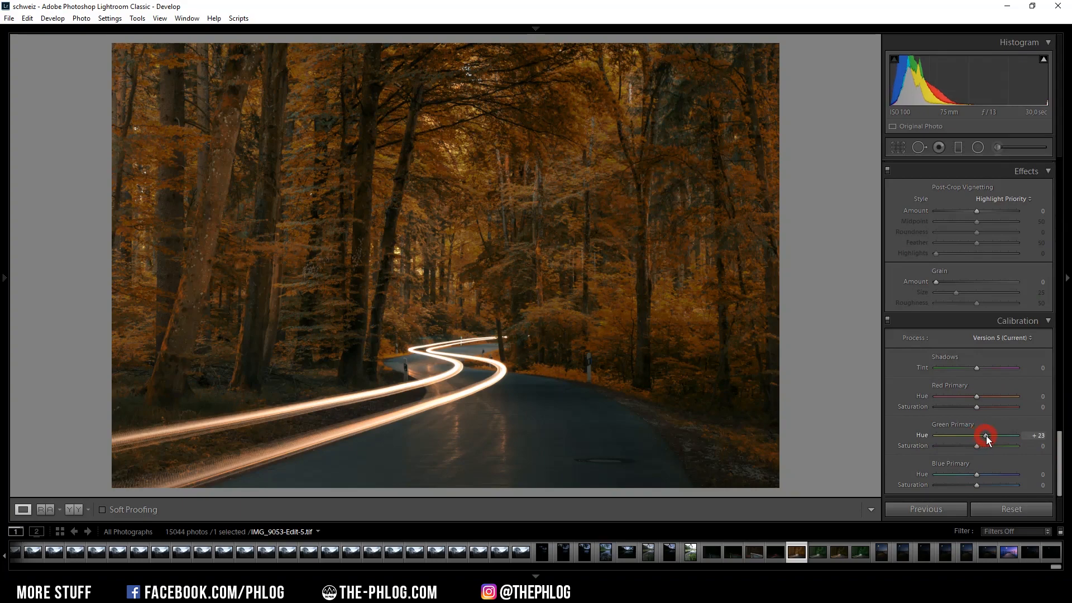
# Step: Settle Green Primary Saturation slightly below zero, around -13
pyautogui.moveTo(997, 446); pyautogui.dragTo(949, 446)
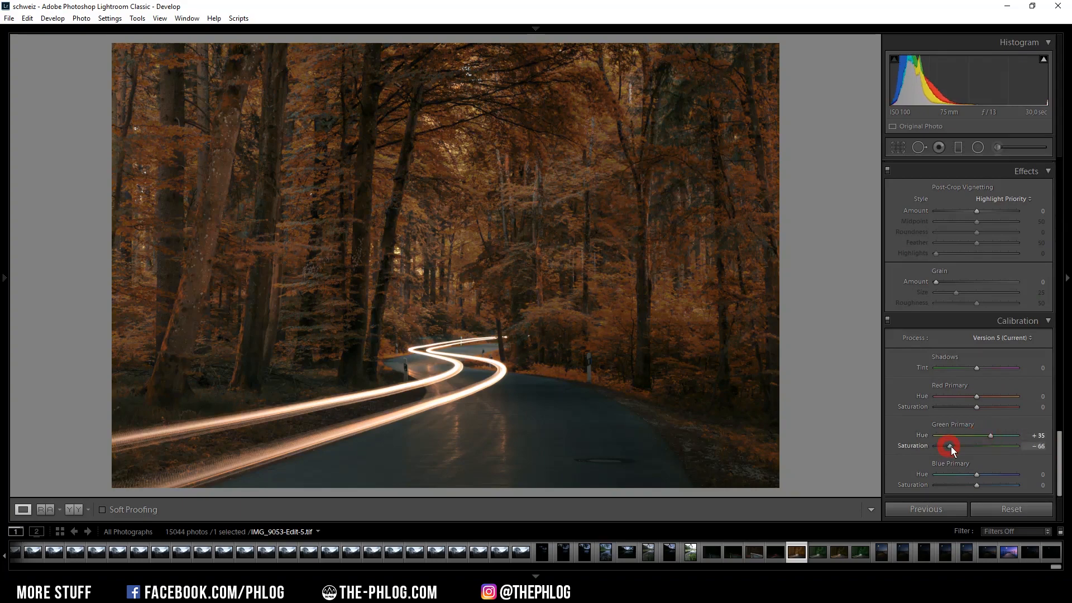
pyautogui.moveTo(950, 446); pyautogui.dragTo(969, 445)
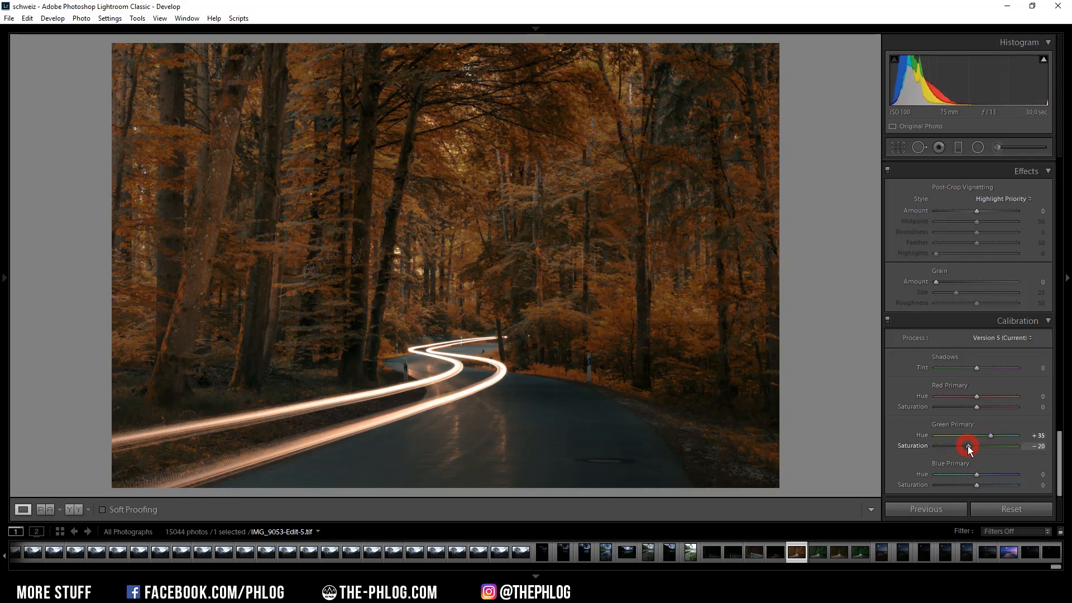
pyautogui.moveTo(967, 446); pyautogui.dragTo(999, 446)
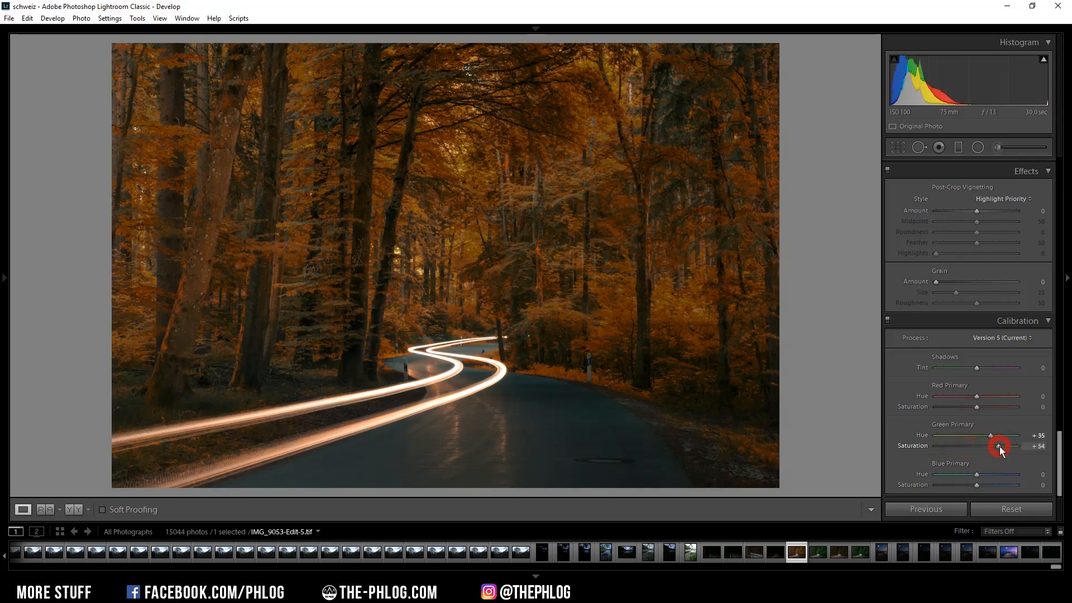
pyautogui.moveTo(998, 446); pyautogui.dragTo(973, 446)
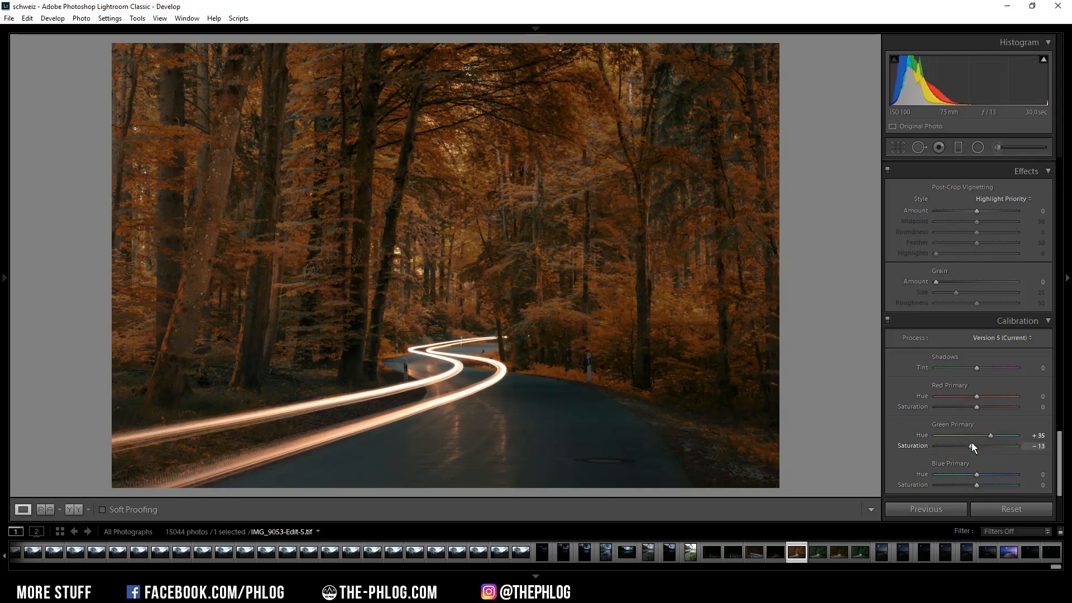